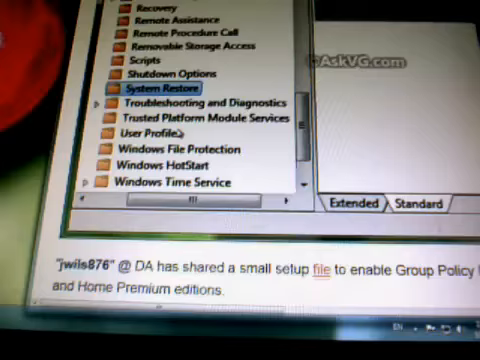
scroll(down, 3)
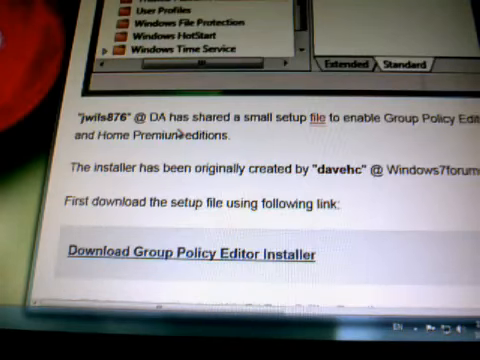
scroll(down, 3)
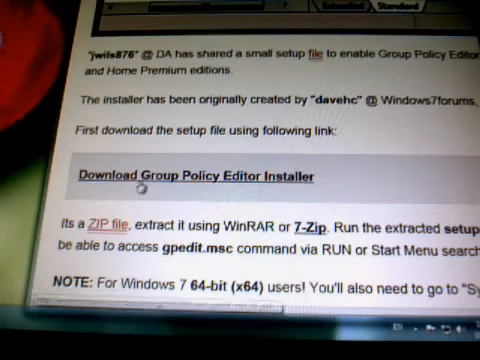
scroll(down, 3)
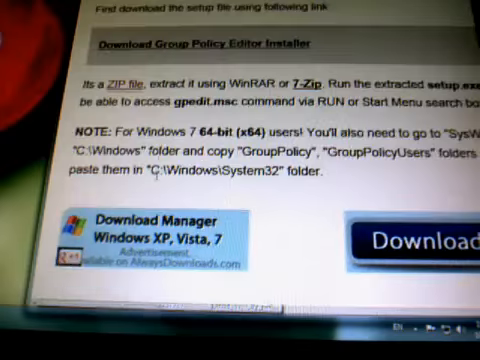